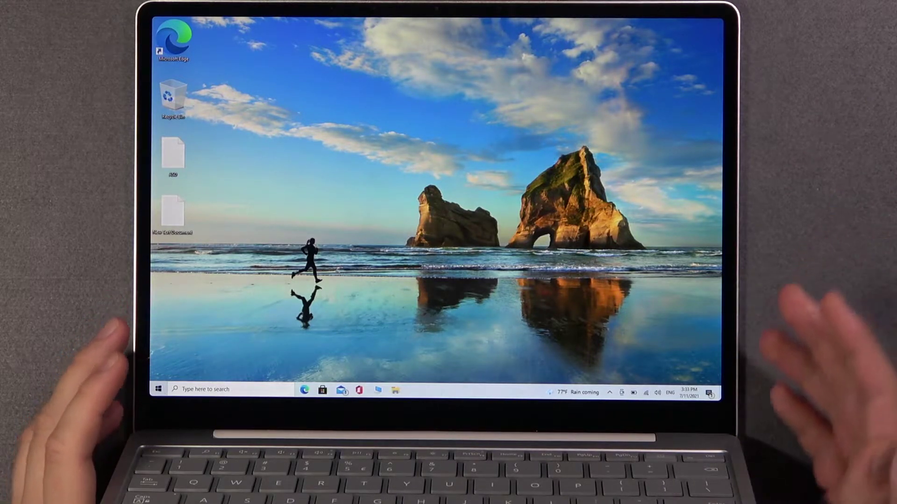
Go to Settings, then Ease of Access, then the Magnifier page
{"action": "left_click", "coordinate": [157, 389]}
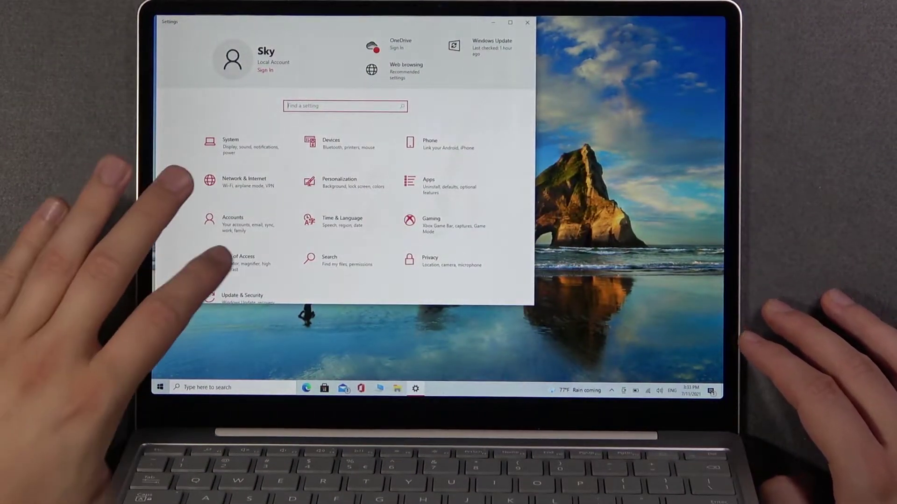
{"action": "left_click", "coordinate": [232, 264]}
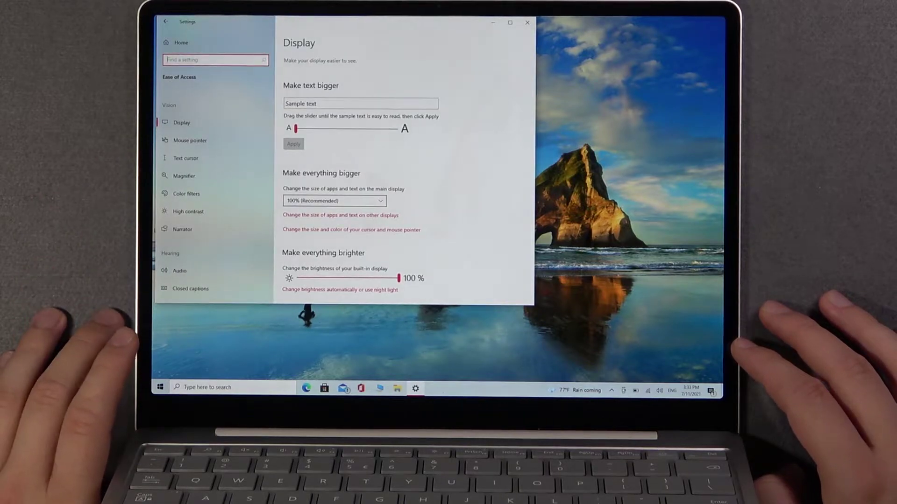
{"action": "left_click", "coordinate": [184, 175]}
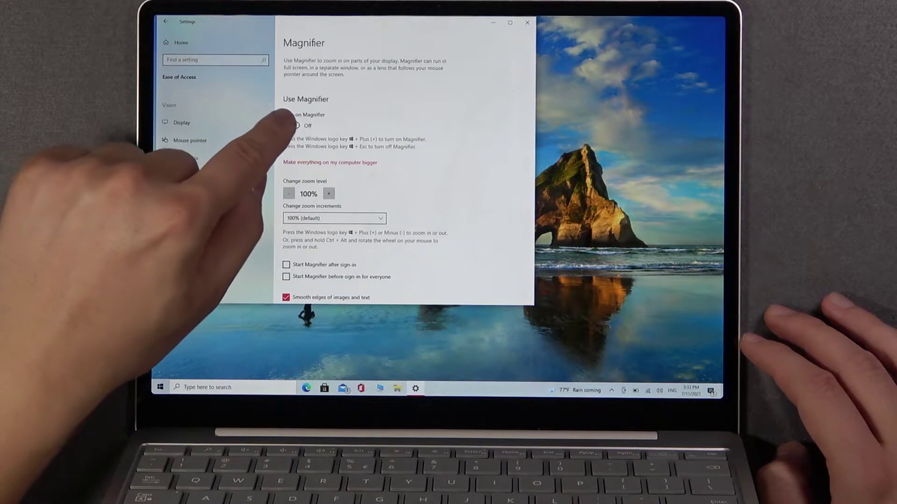
Switch the Turn on Magnifier toggle from Off to On
{"action": "left_click", "coordinate": [292, 125]}
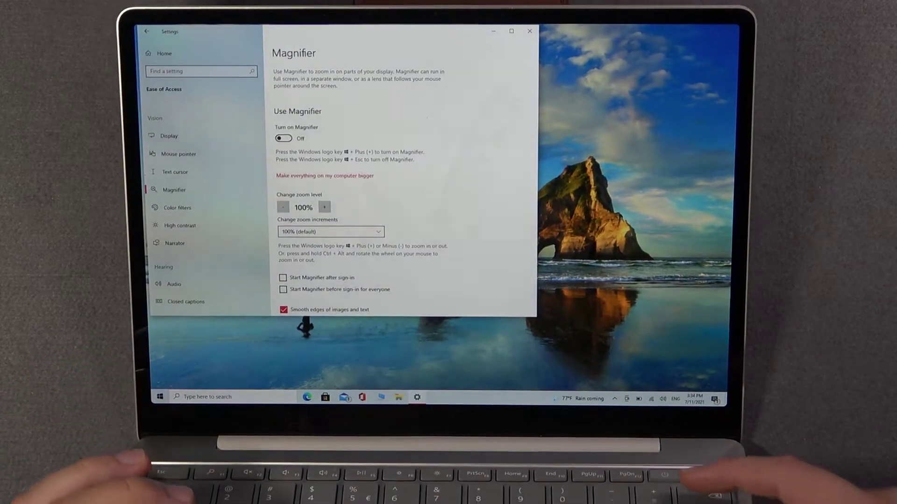
{"action": "left_click", "coordinate": [283, 138]}
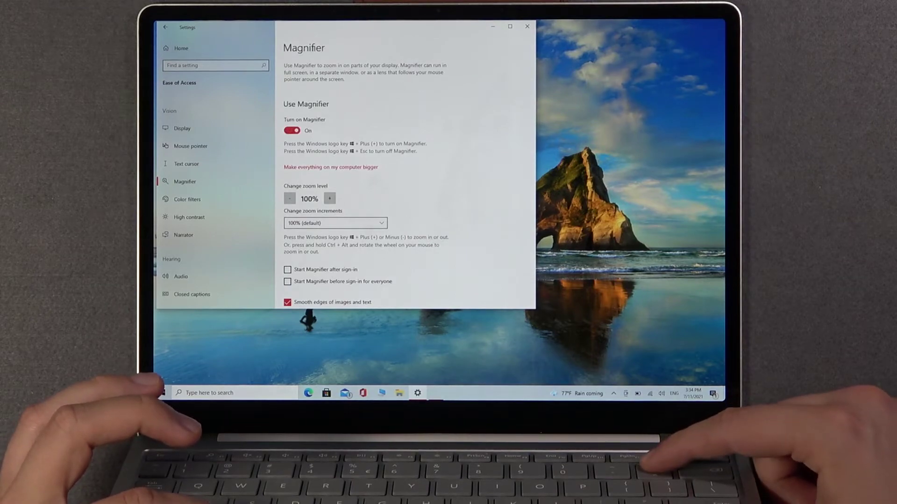